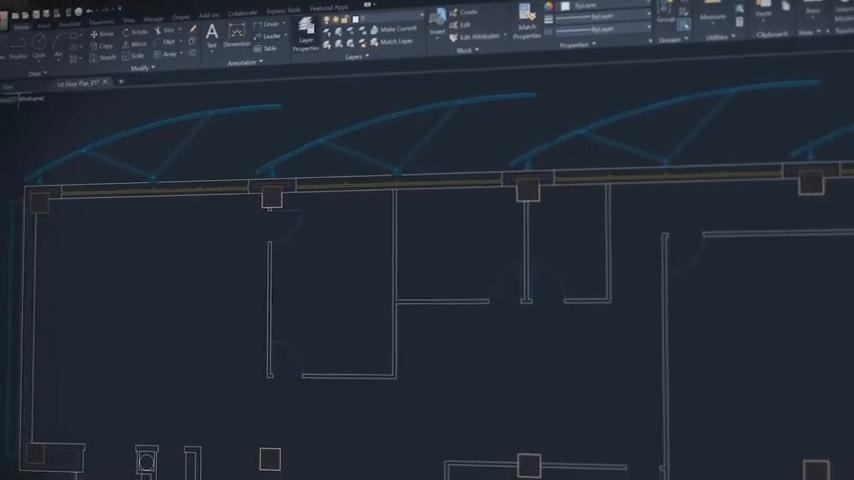
Show the Recent Documents list, including Villa Project.dwg, from the application menu.
{"action": "left_click", "coordinate": [14, 16]}
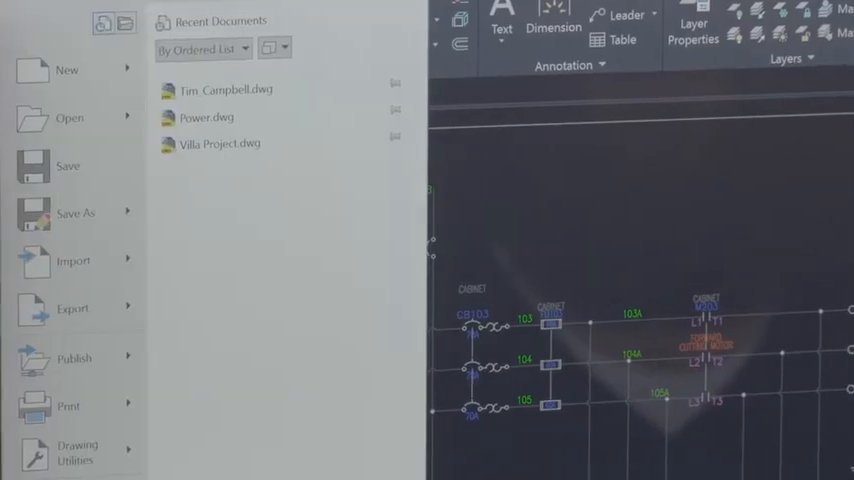